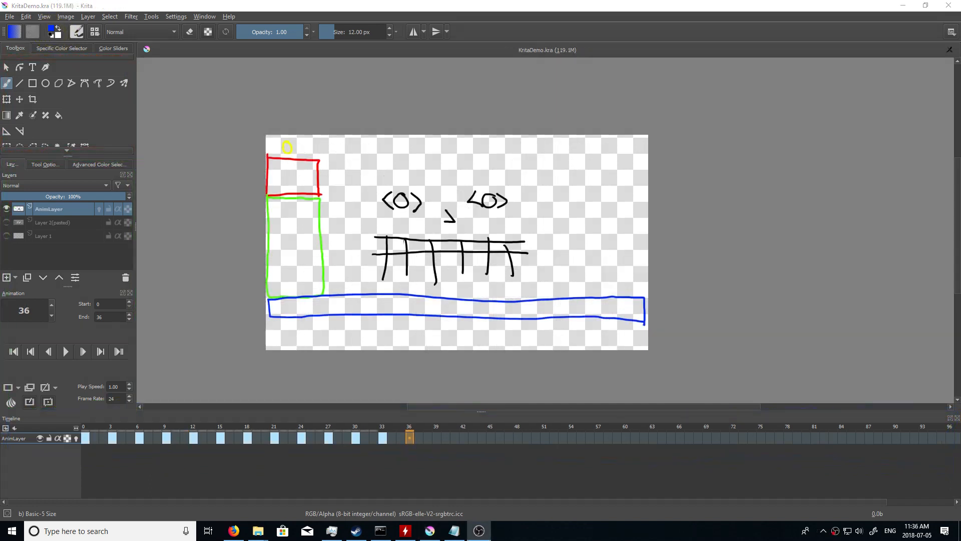
mouse_move(299, 77)
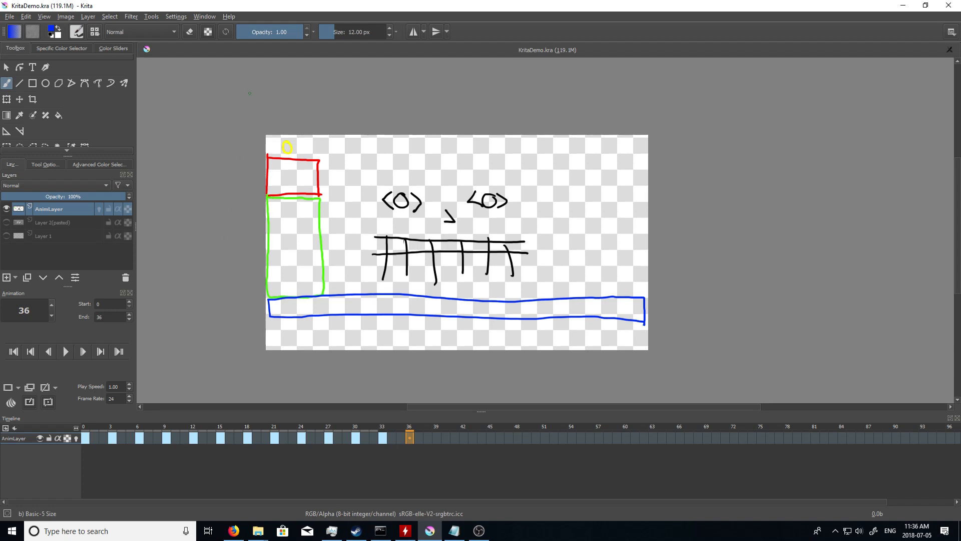
mouse_move(431, 187)
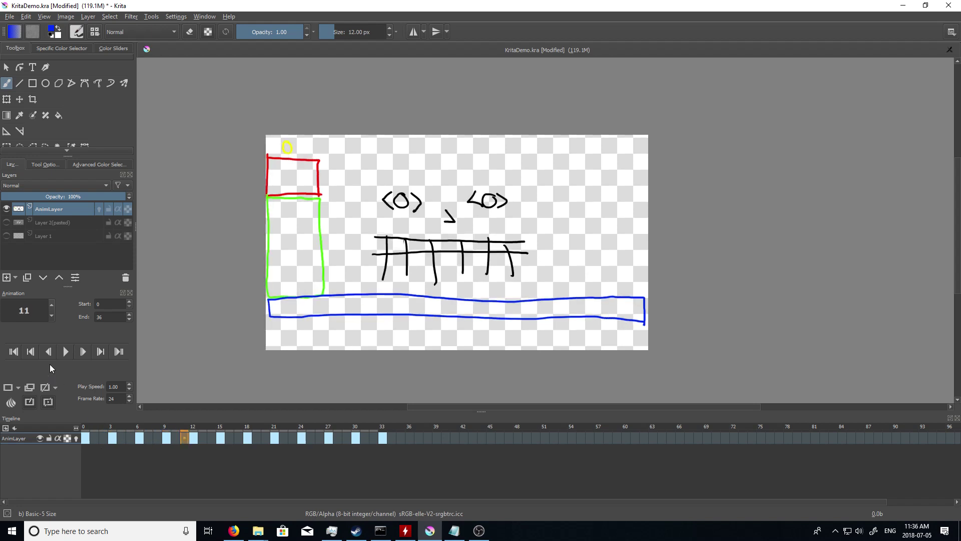
- Preview the animation by playing it briefly and stopping playback
click(64, 351)
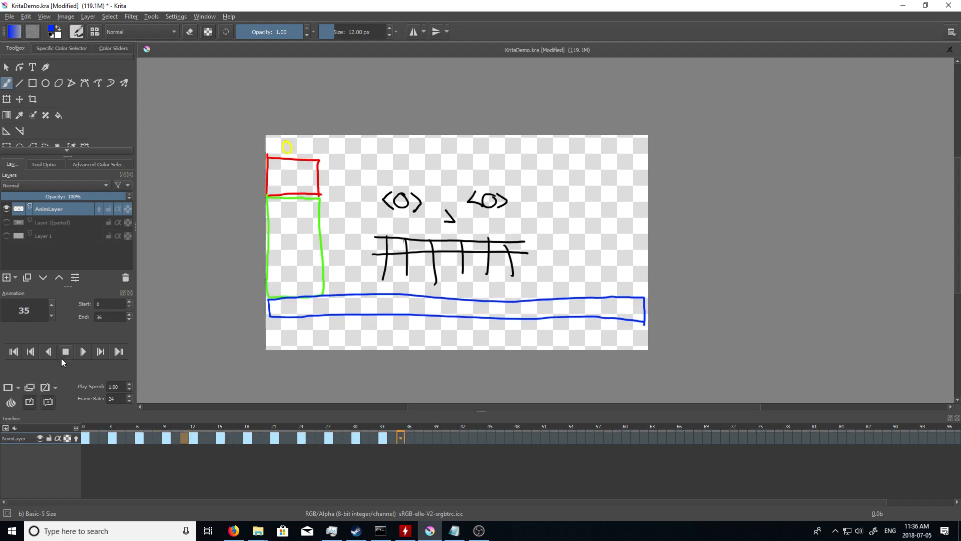
click(65, 352)
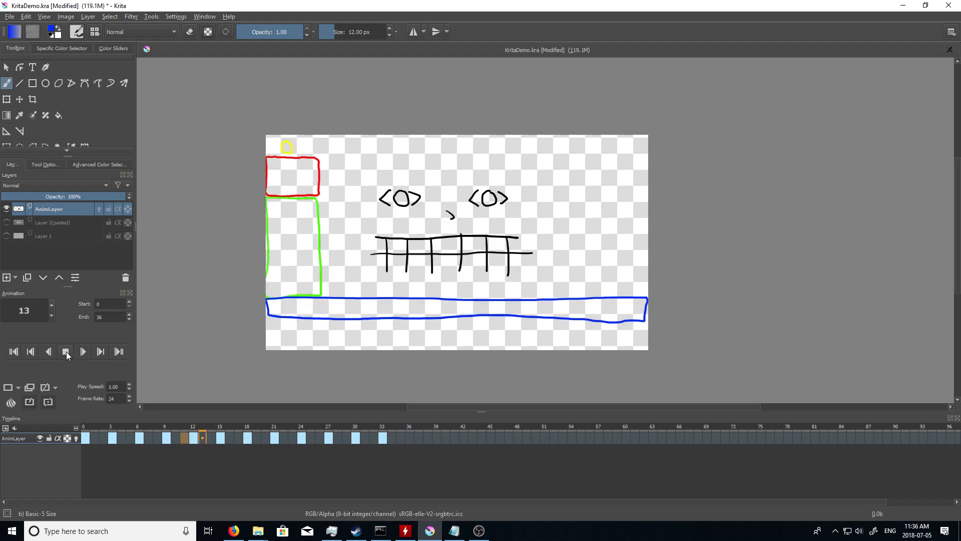
click(65, 351)
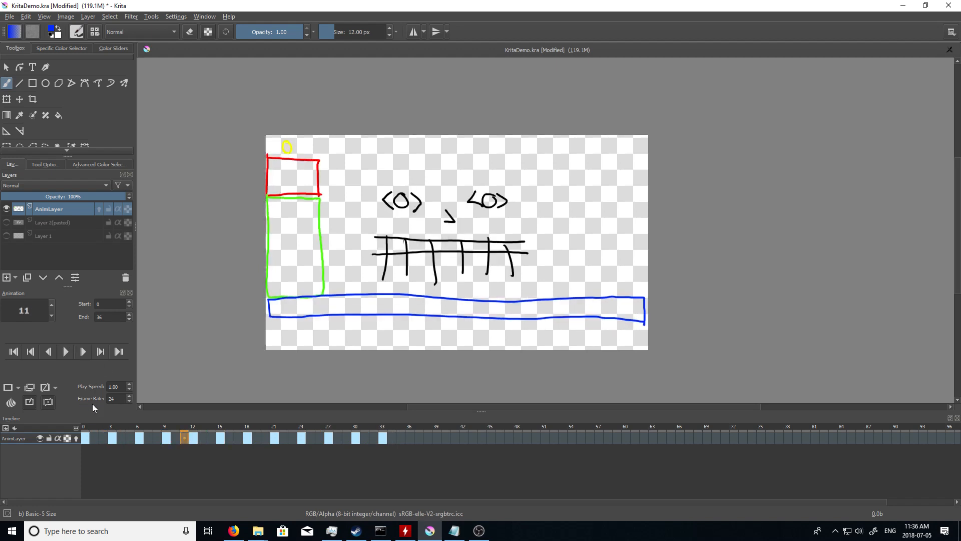
mouse_move(129, 226)
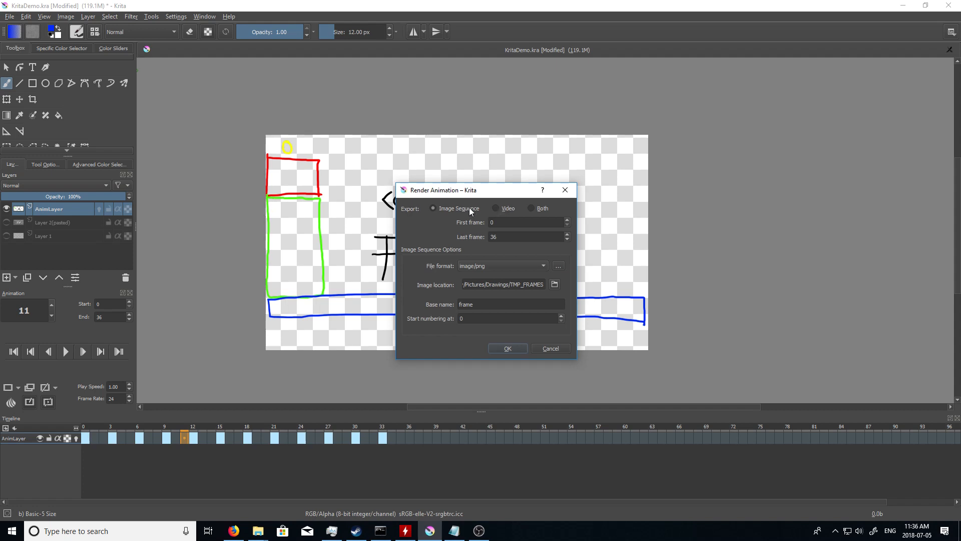
- Choose Image Sequence rendering and bring up the image/png format options
click(530, 208)
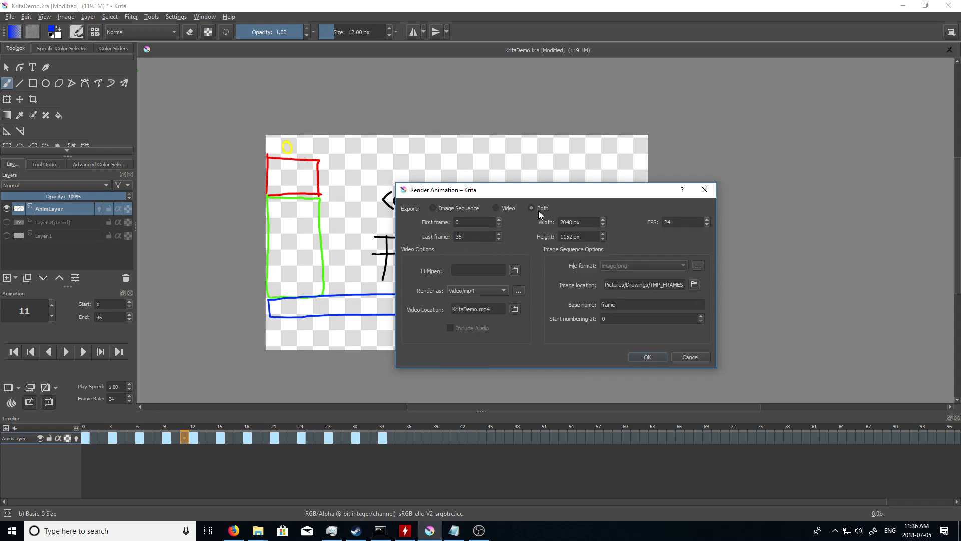
click(434, 208)
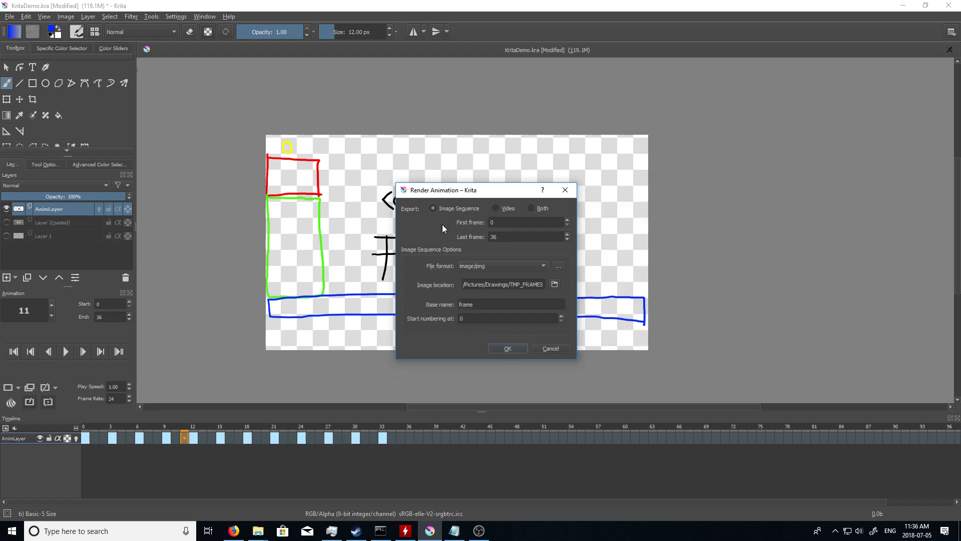
mouse_move(499, 280)
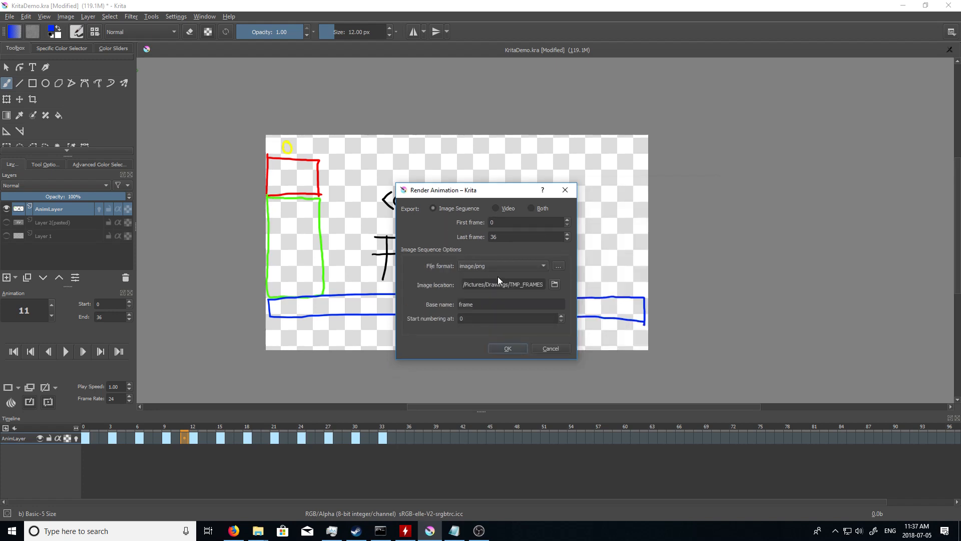
click(558, 265)
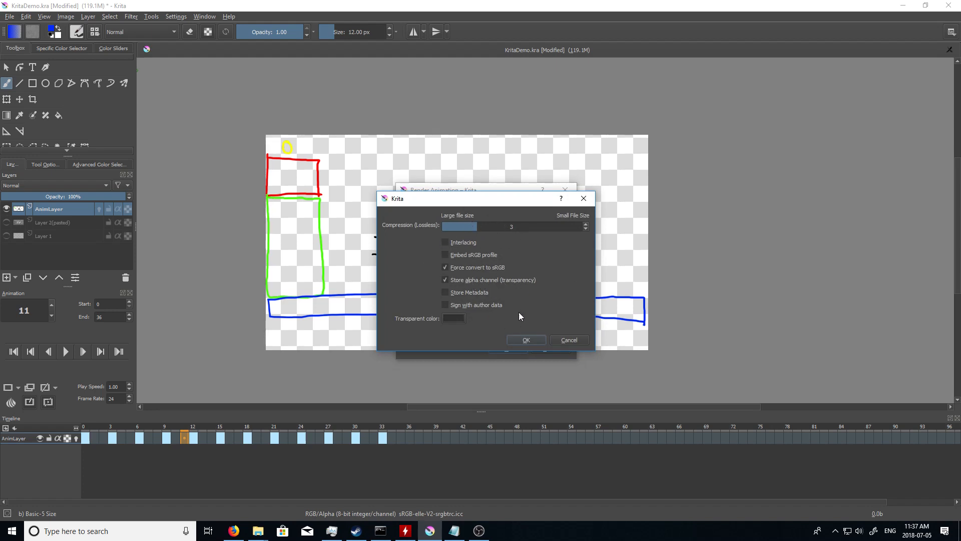
mouse_move(526, 339)
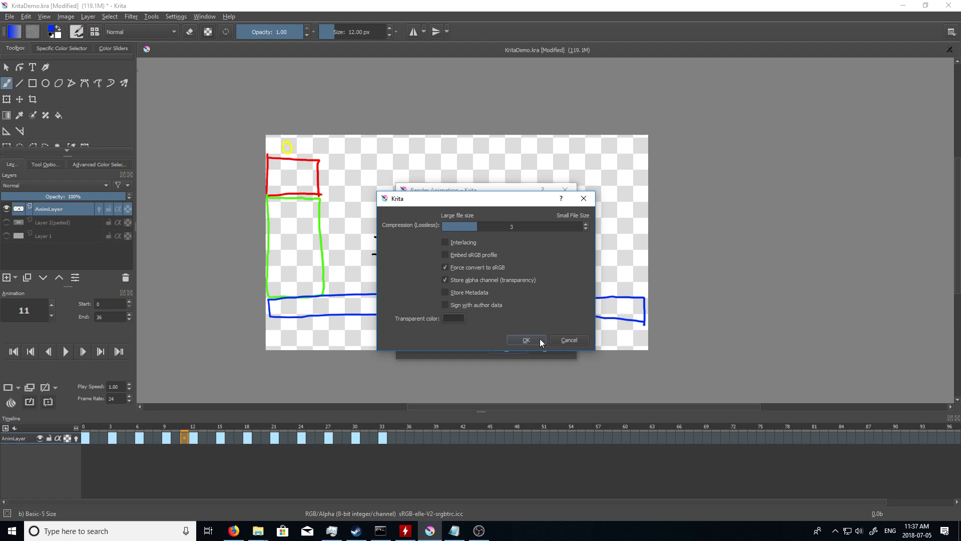
click(228, 17)
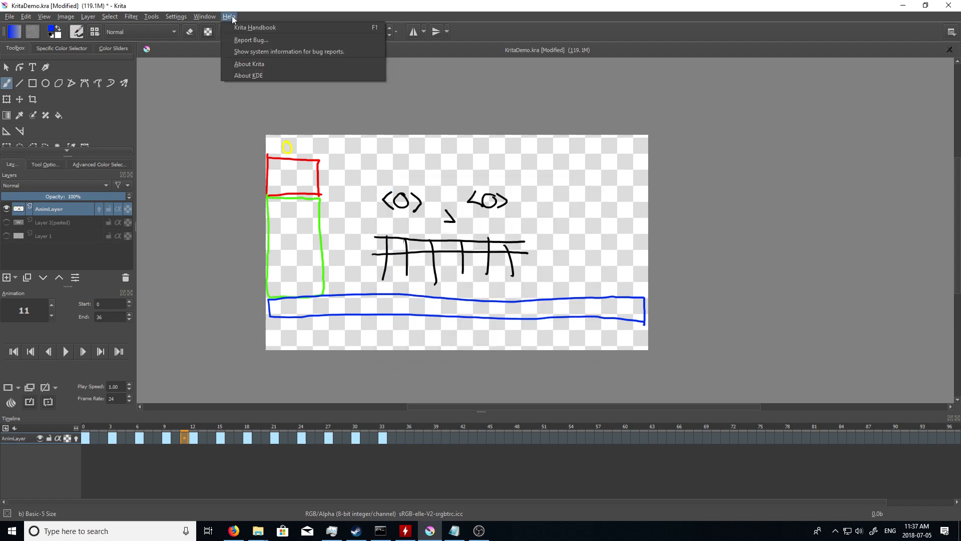
click(250, 65)
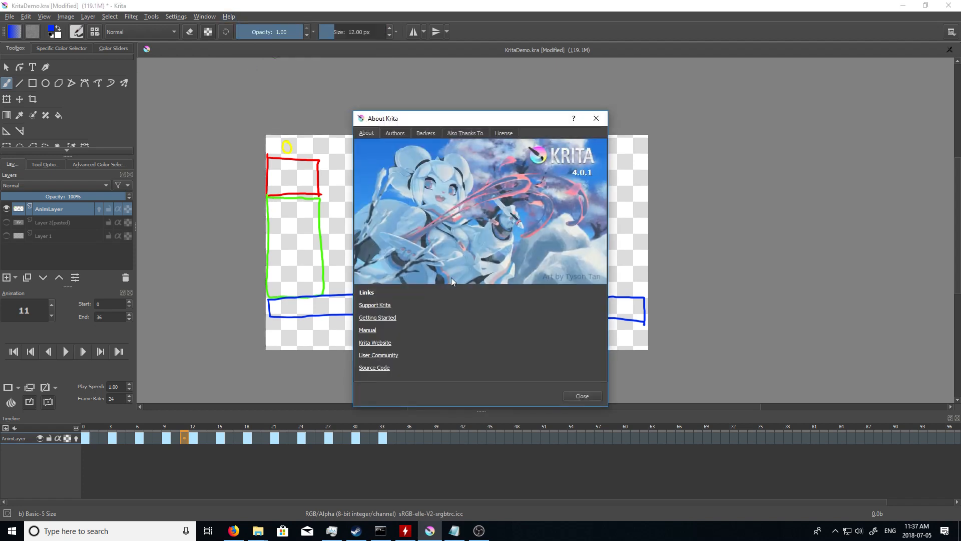
mouse_move(485, 271)
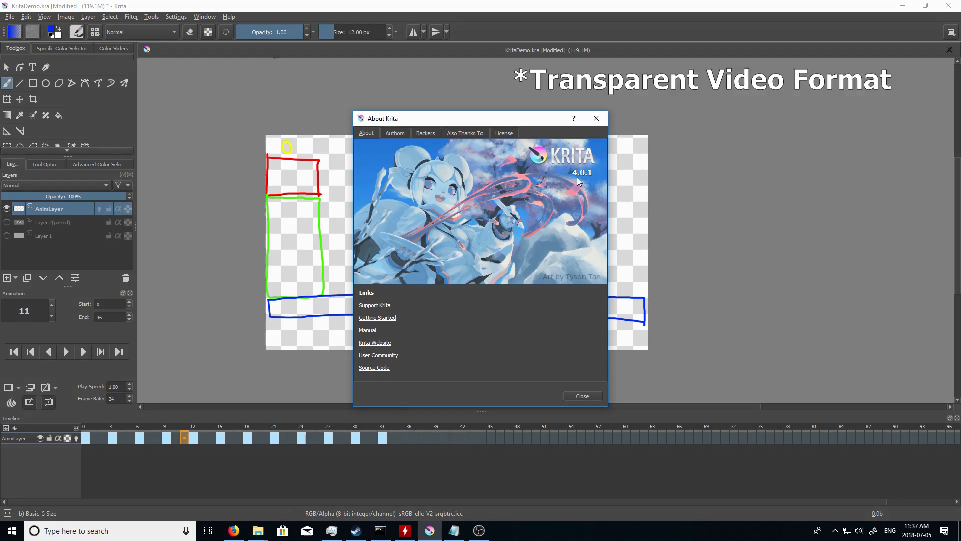
click(580, 395)
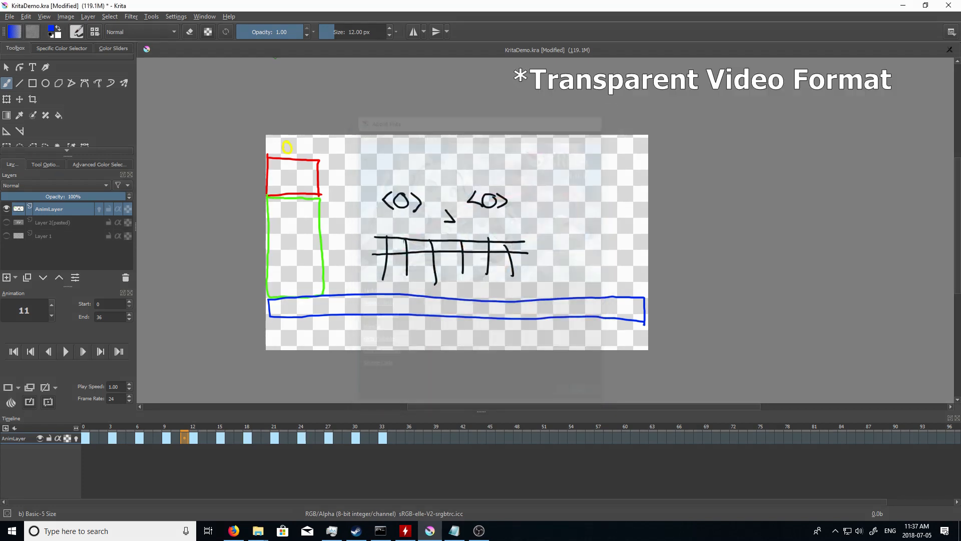
- Render the animation as a PNG sequence into the TMP_FRAMES location via Render Animation
click(9, 17)
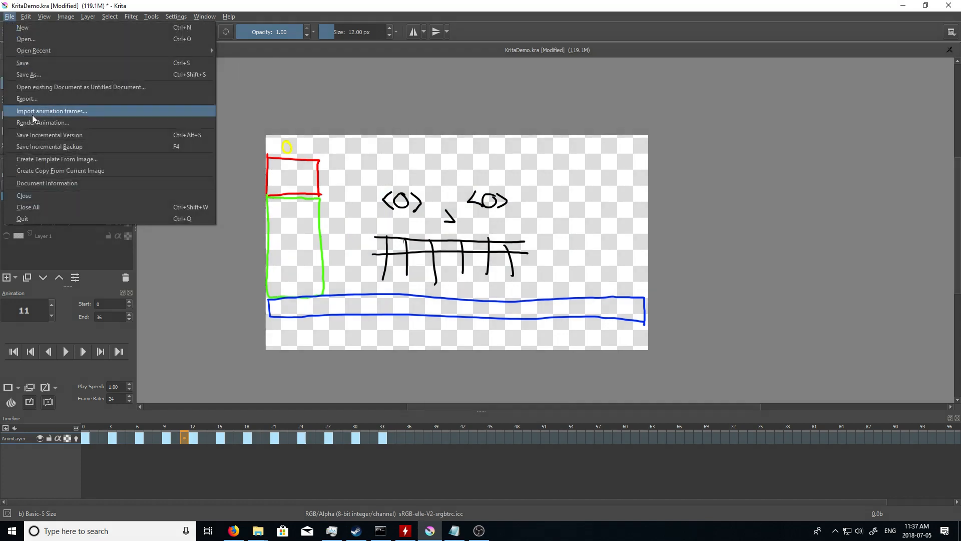
click(42, 123)
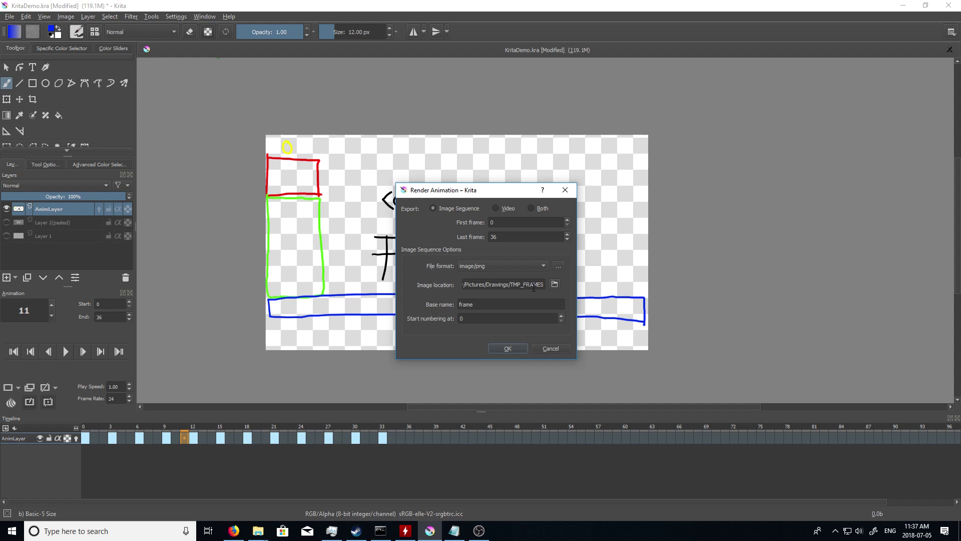
double_click(514, 285)
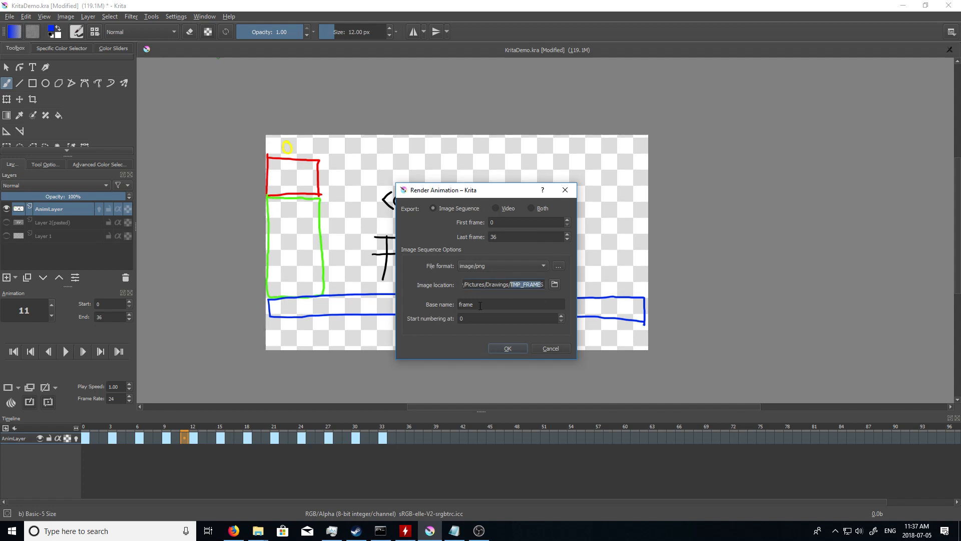
mouse_move(493, 319)
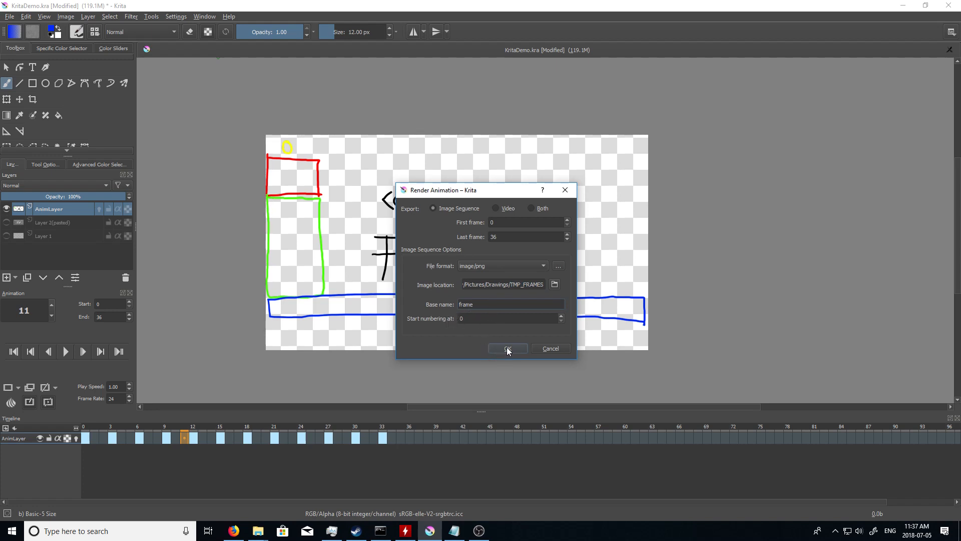
click(507, 349)
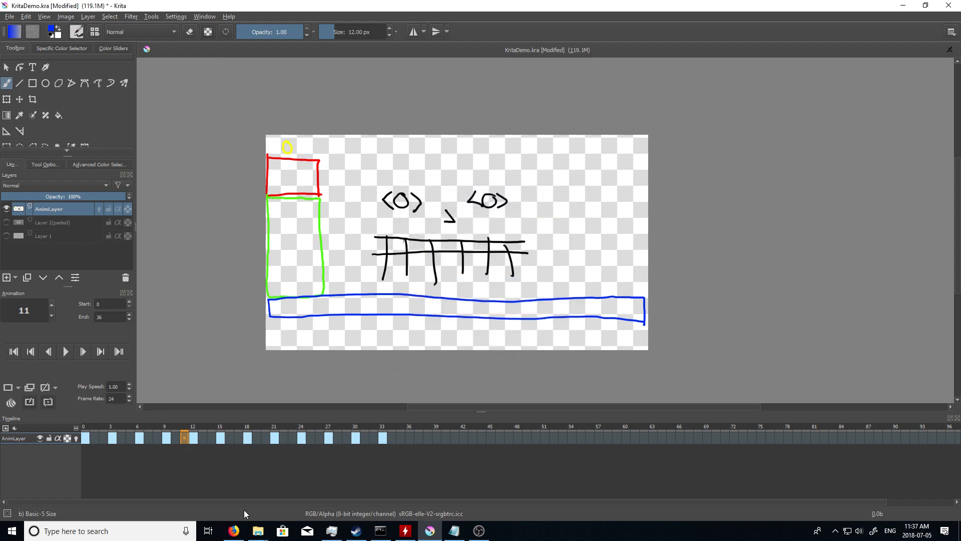
mouse_move(258, 531)
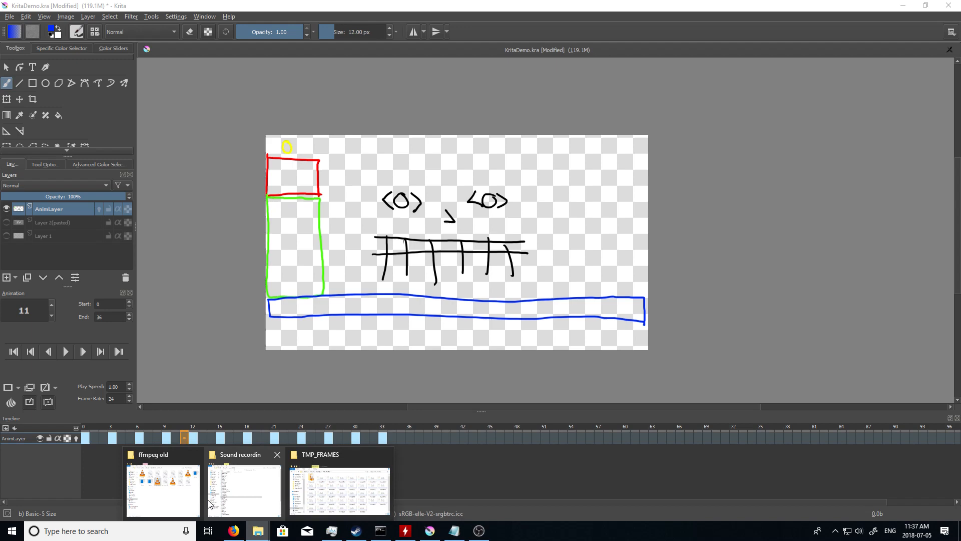
- Select frame0000 among the rendered PNGs in the TMP_FRAMES folder
click(340, 488)
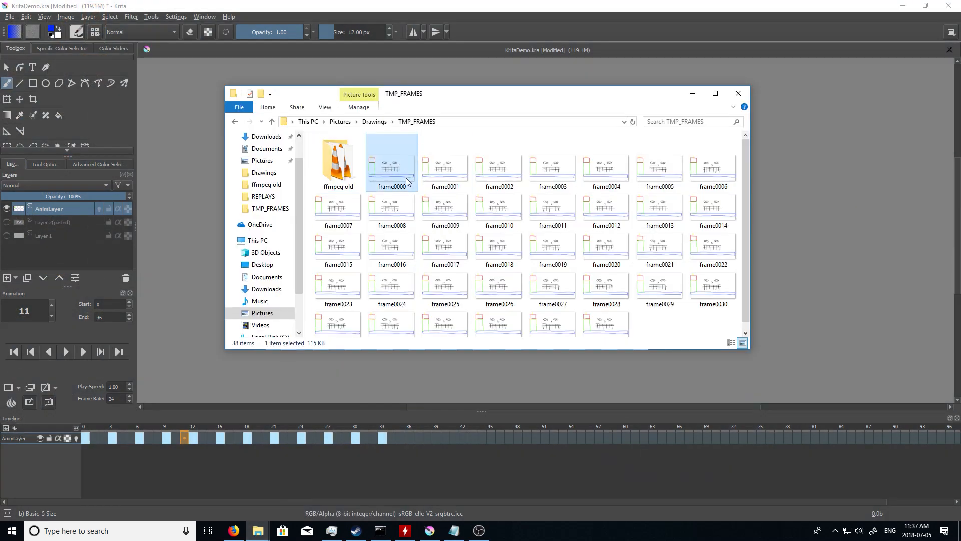
click(606, 316)
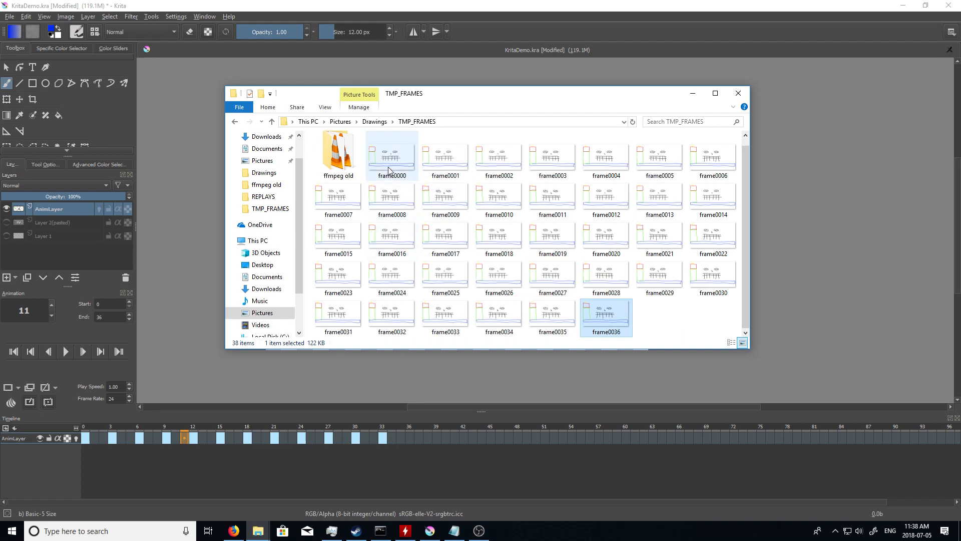
mouse_move(390, 153)
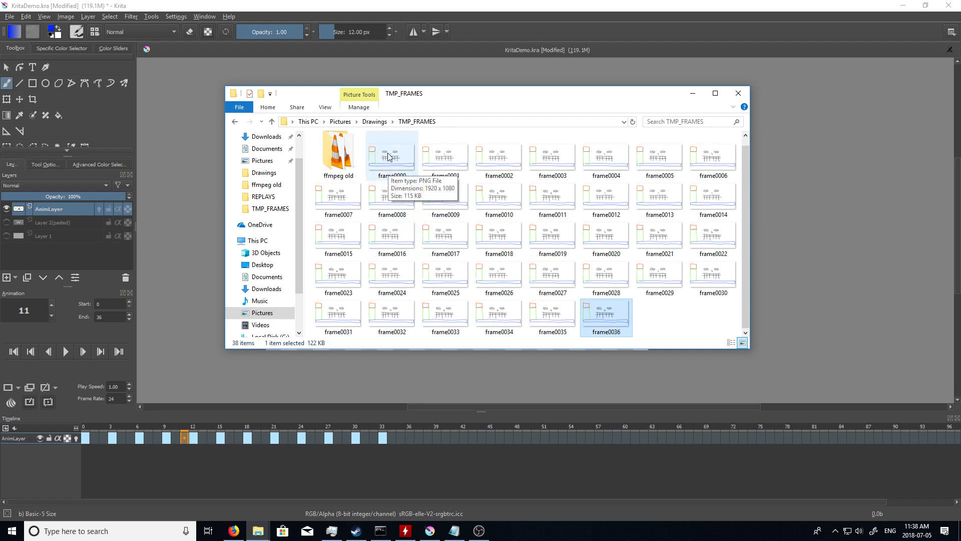
mouse_move(478, 288)
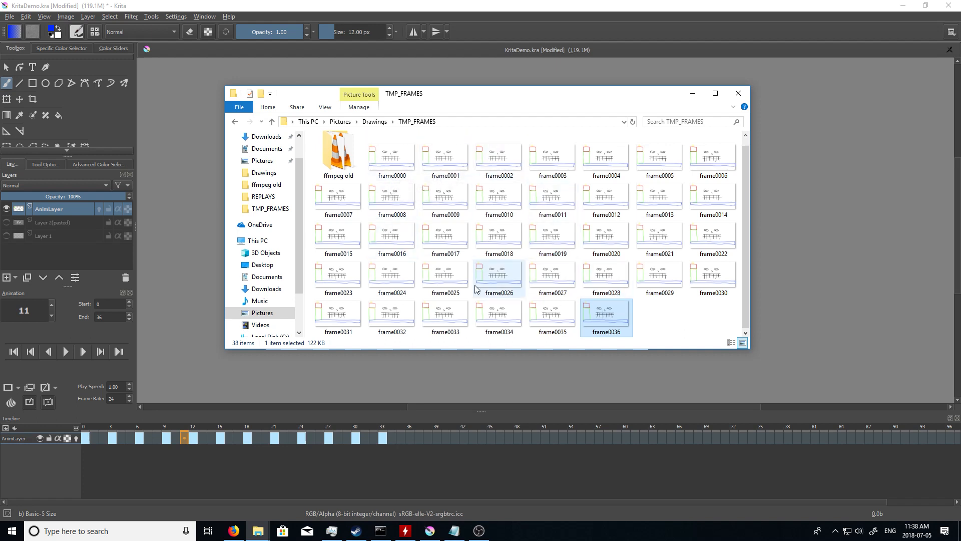
mouse_move(398, 238)
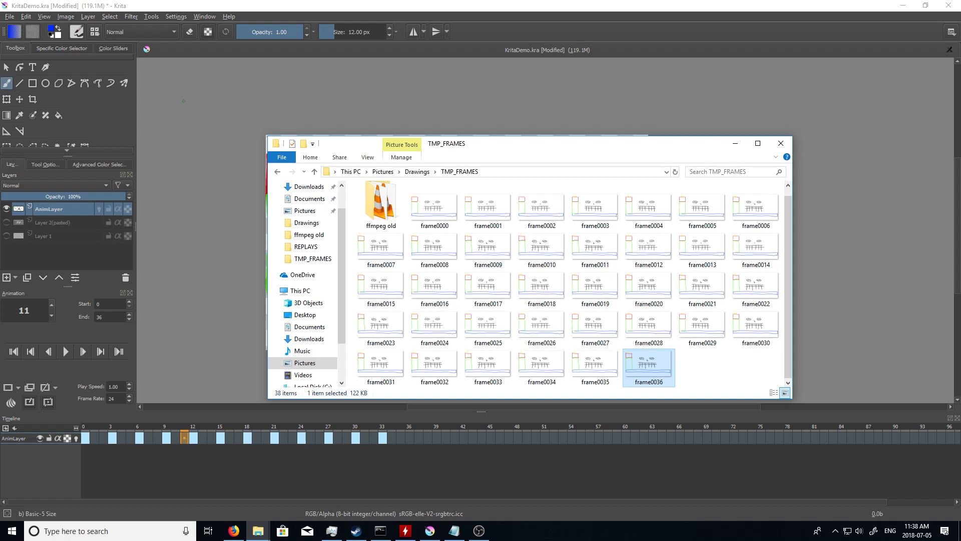
mouse_move(382, 524)
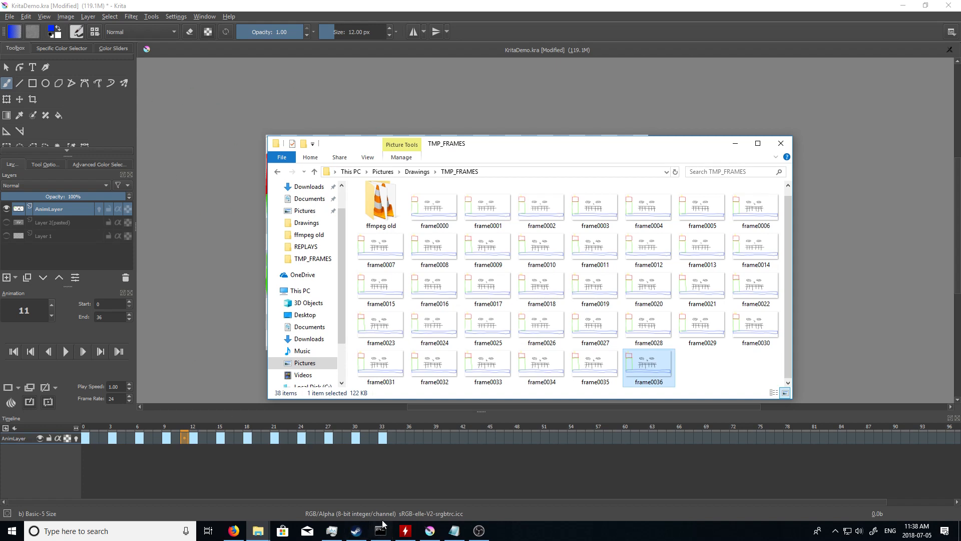
- Highlight the ffmpeg input pattern %4d, the c:v codec option and the auto-alt-ref 0 value in Notepad
click(353, 530)
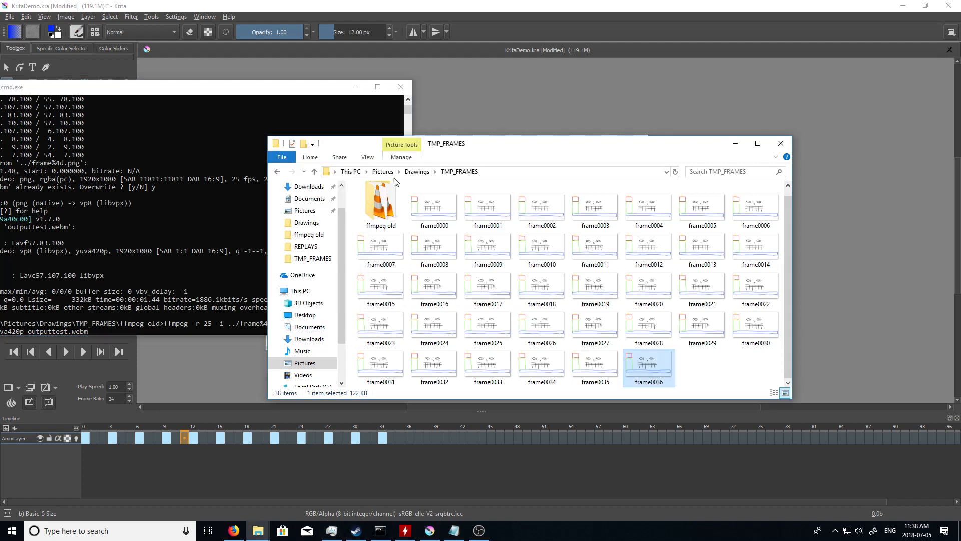
click(380, 208)
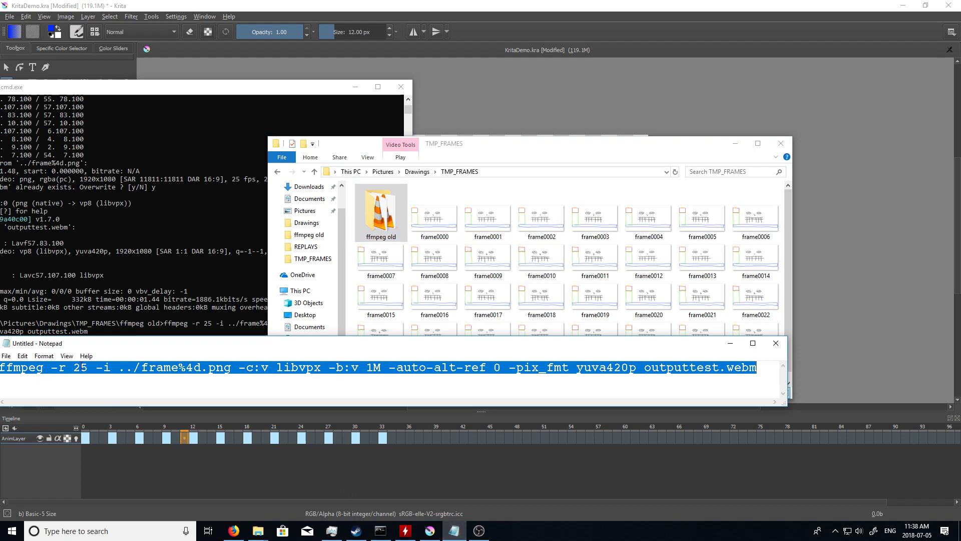
double_click(83, 368)
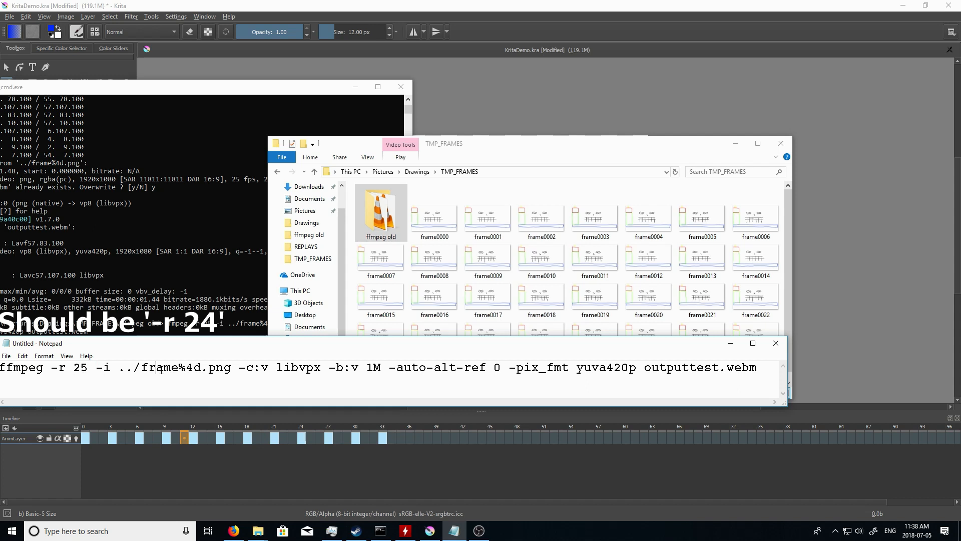
double_click(165, 367)
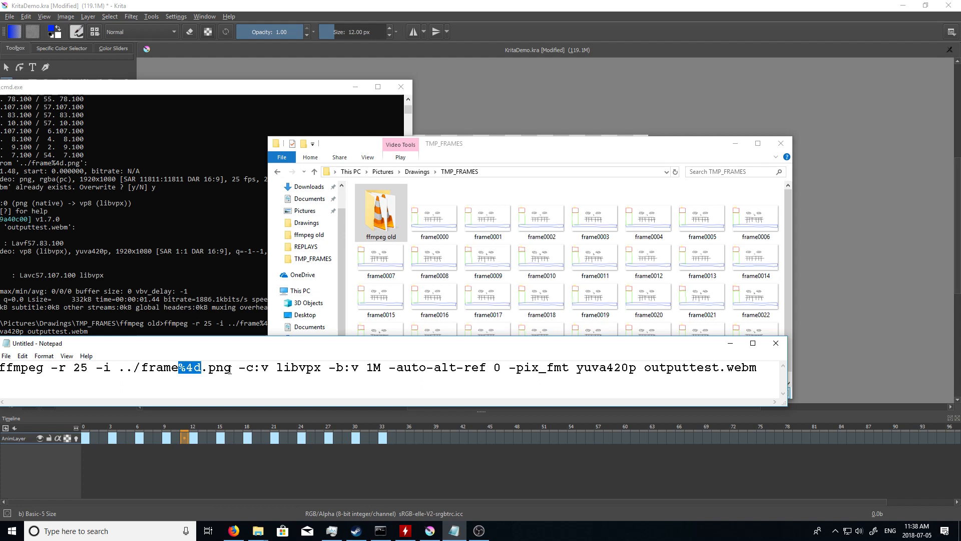
double_click(256, 368)
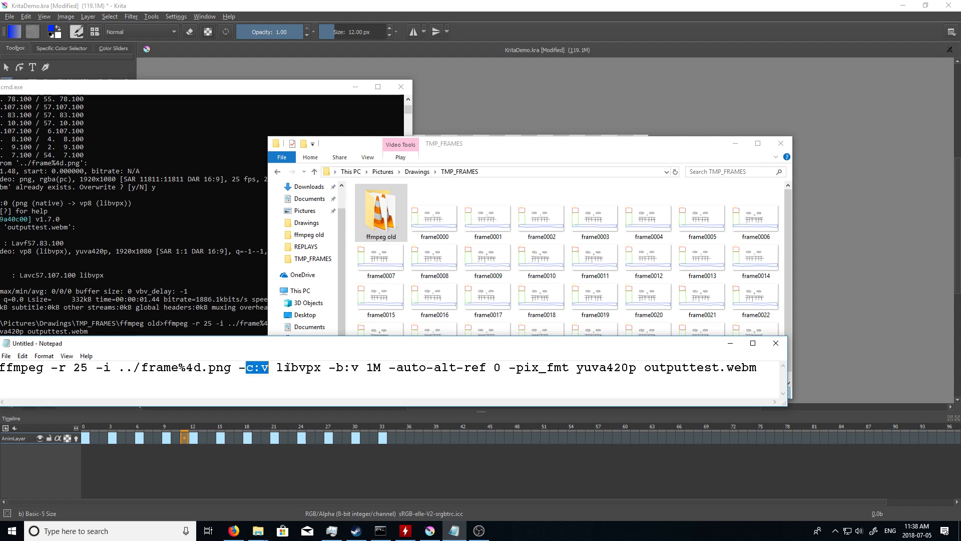
double_click(299, 368)
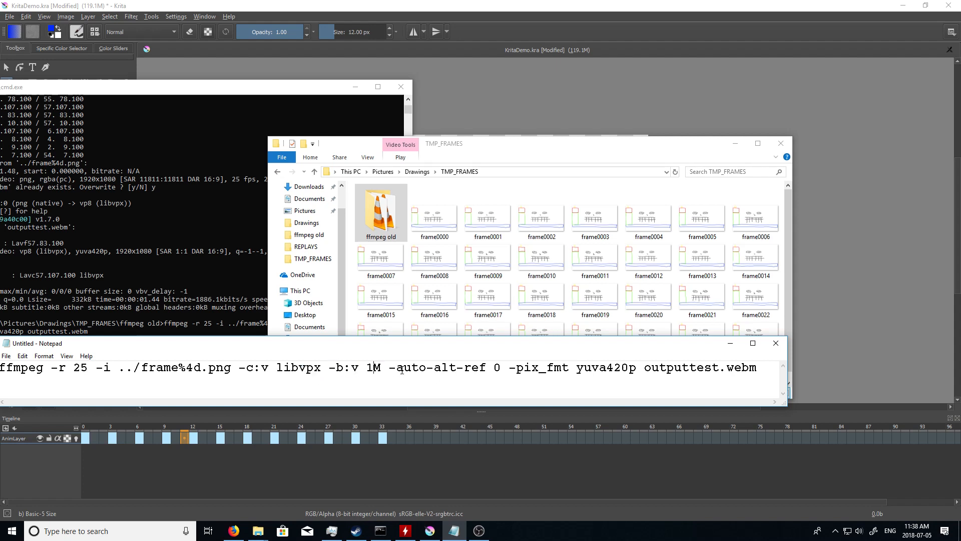
double_click(440, 367)
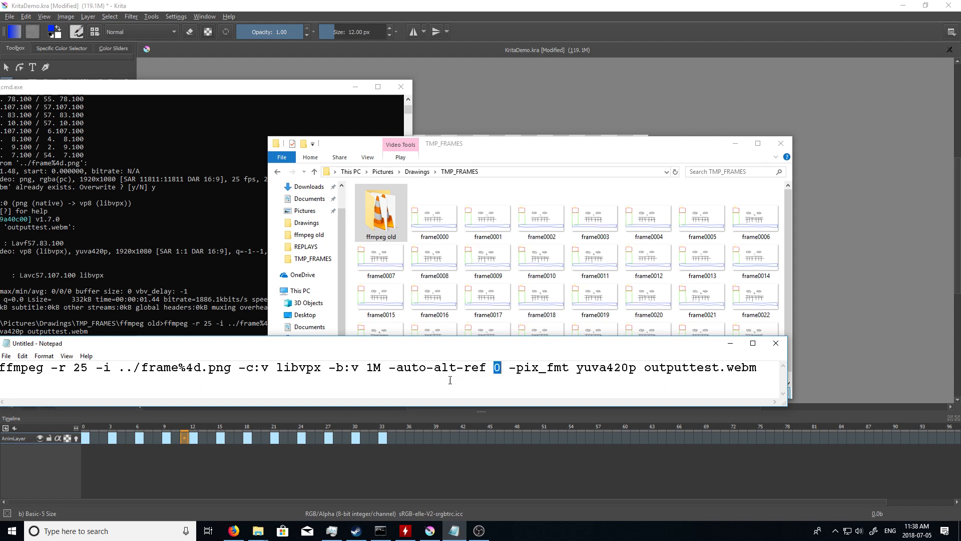
mouse_move(525, 376)
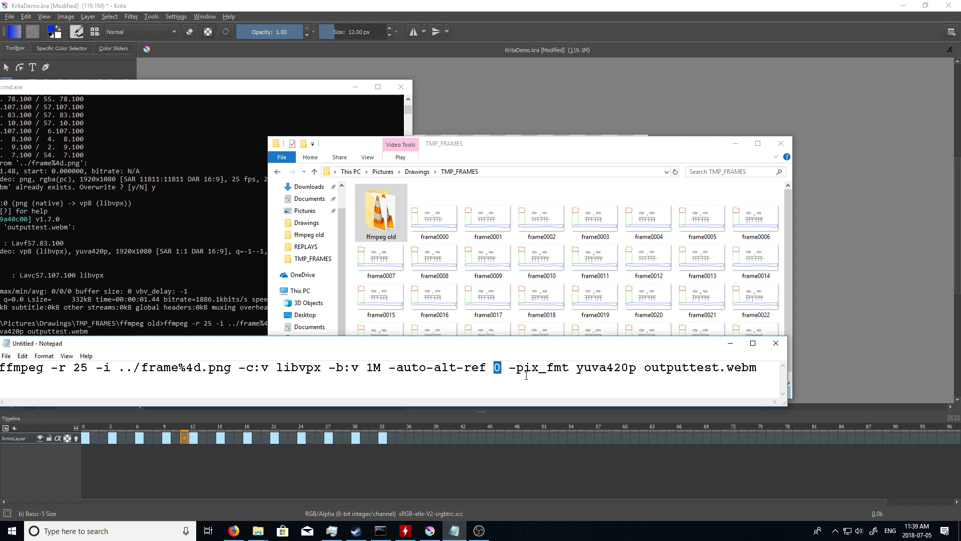
- Highlight the yuva420p pixel format and the outputtest.webm output name
double_click(537, 367)
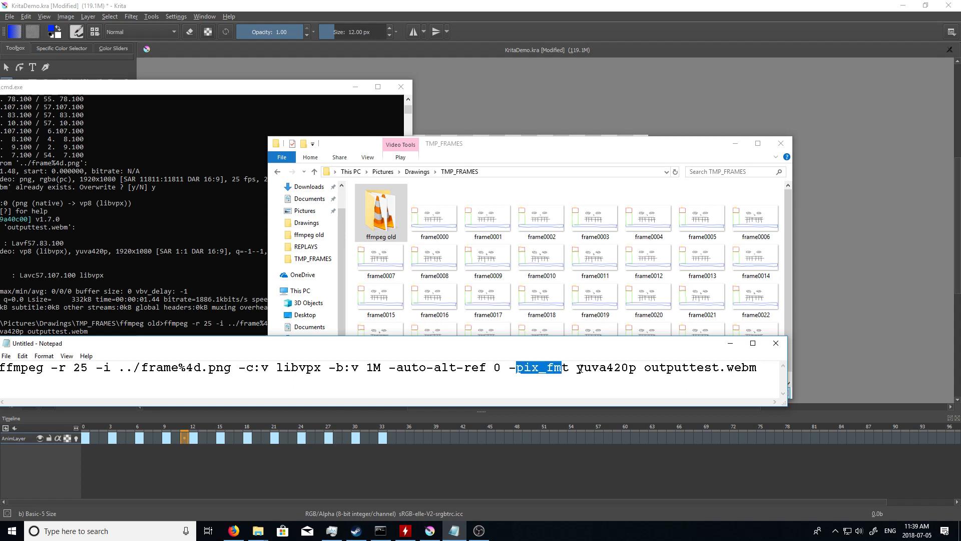
double_click(603, 367)
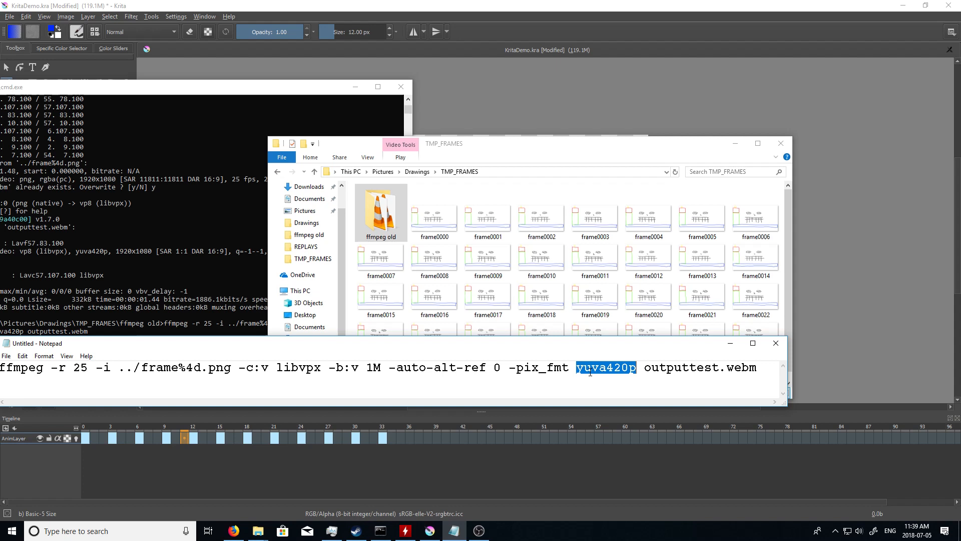
click(607, 367)
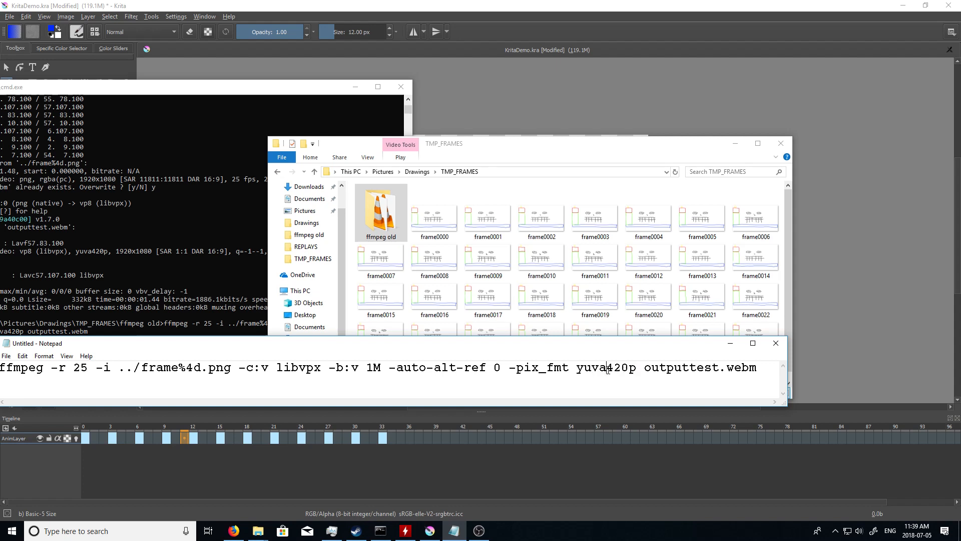
double_click(591, 368)
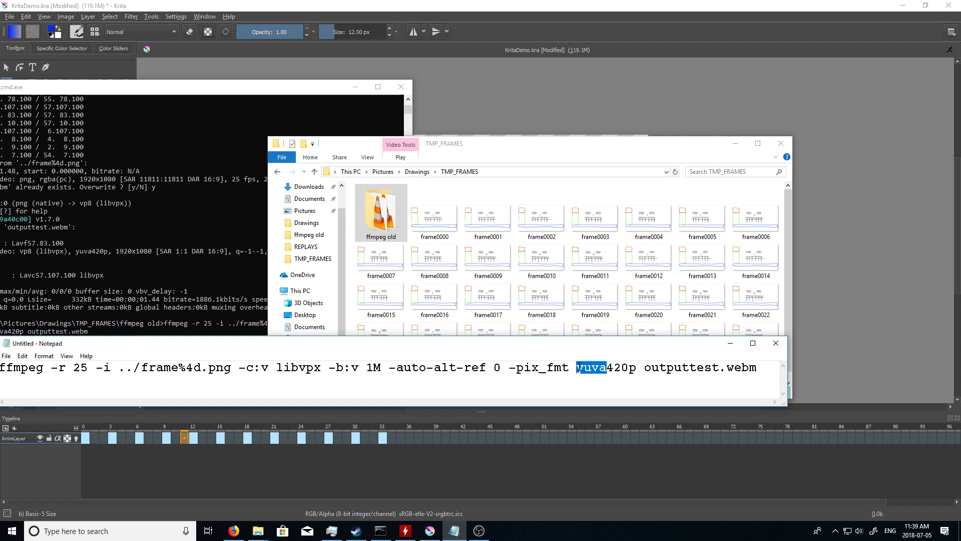
mouse_move(736, 367)
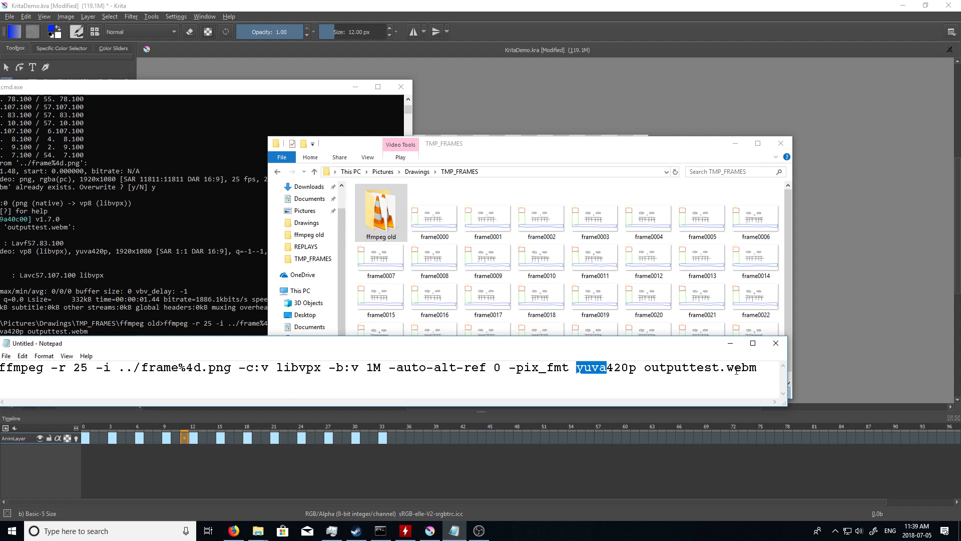
double_click(699, 368)
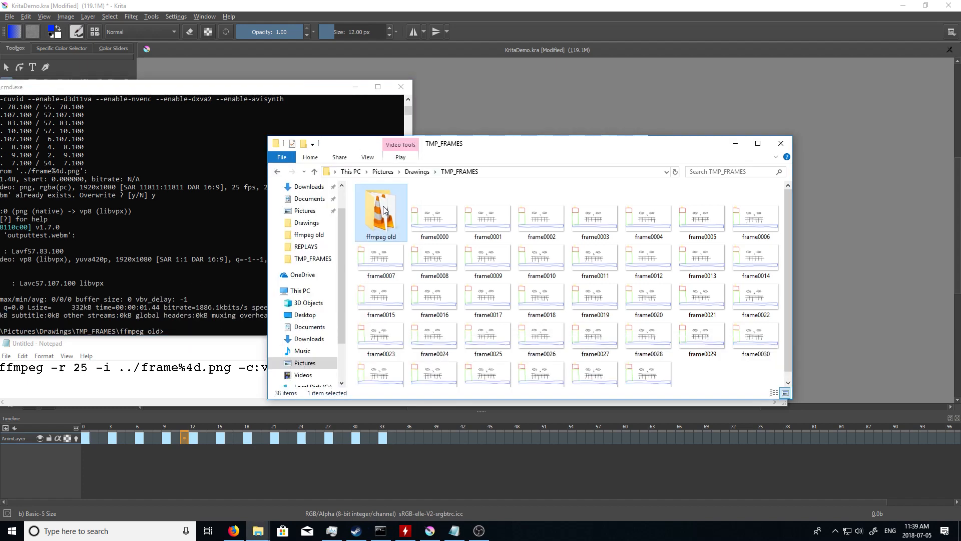
- Locate and select the generated outputtest video inside the ffmpeg old folder
double_click(380, 208)
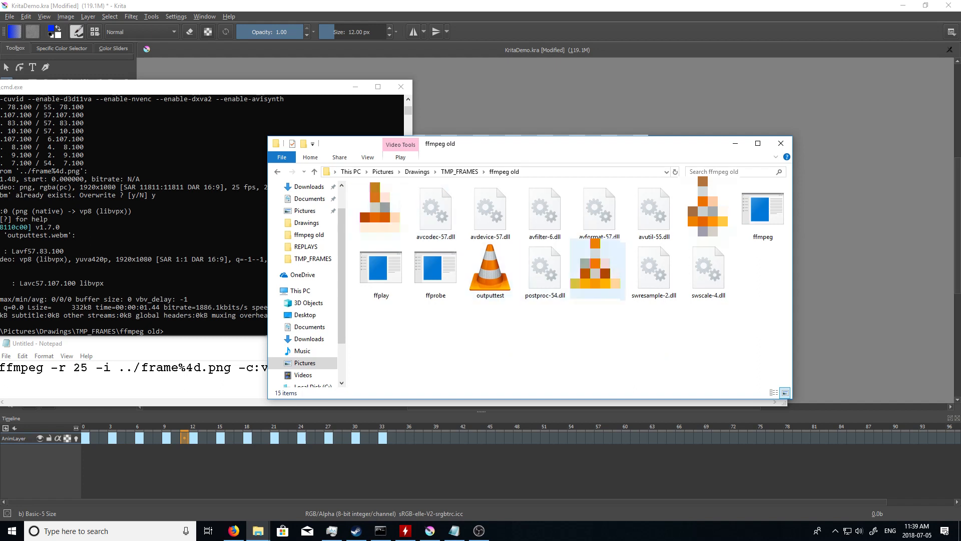
click(490, 272)
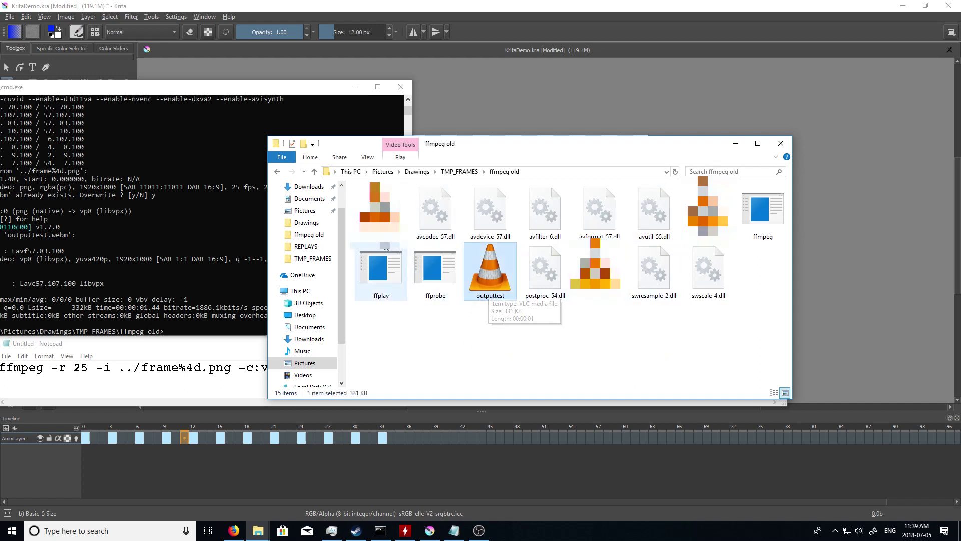
click(314, 171)
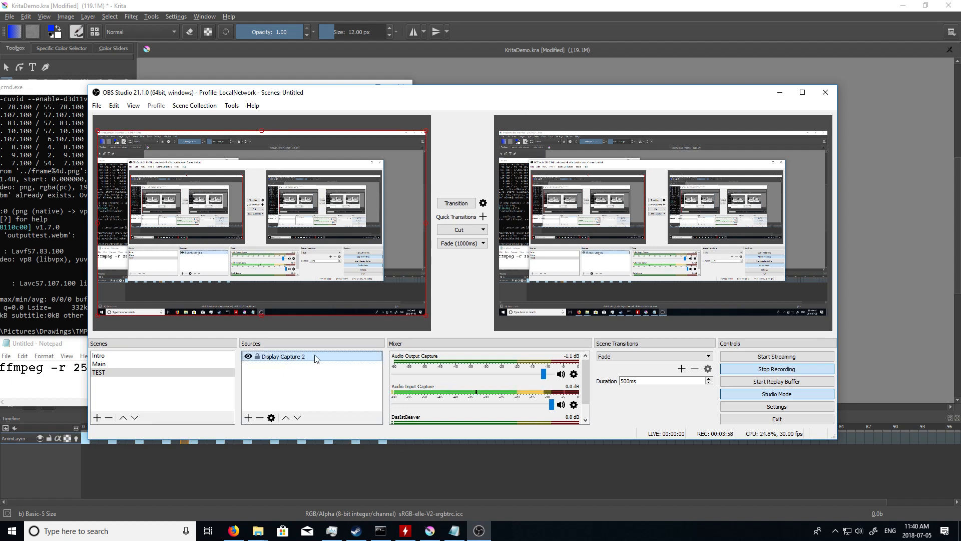
mouse_move(259, 171)
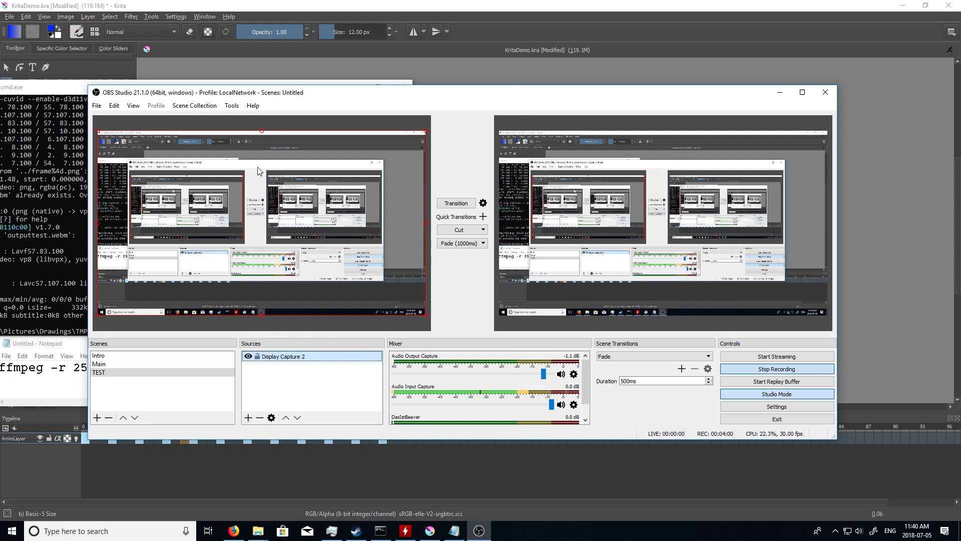
- Add a new Media Source from the OBS Sources list
click(248, 418)
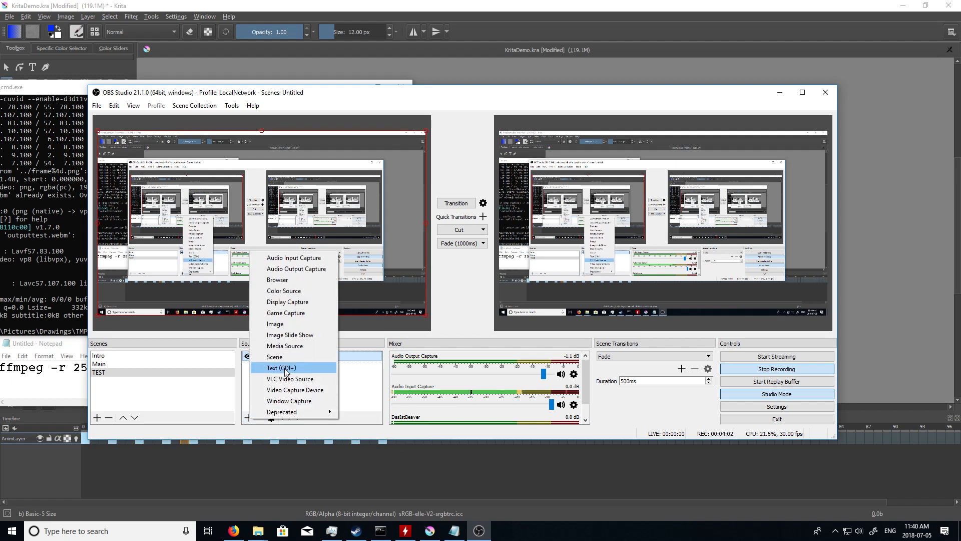
mouse_move(283, 349)
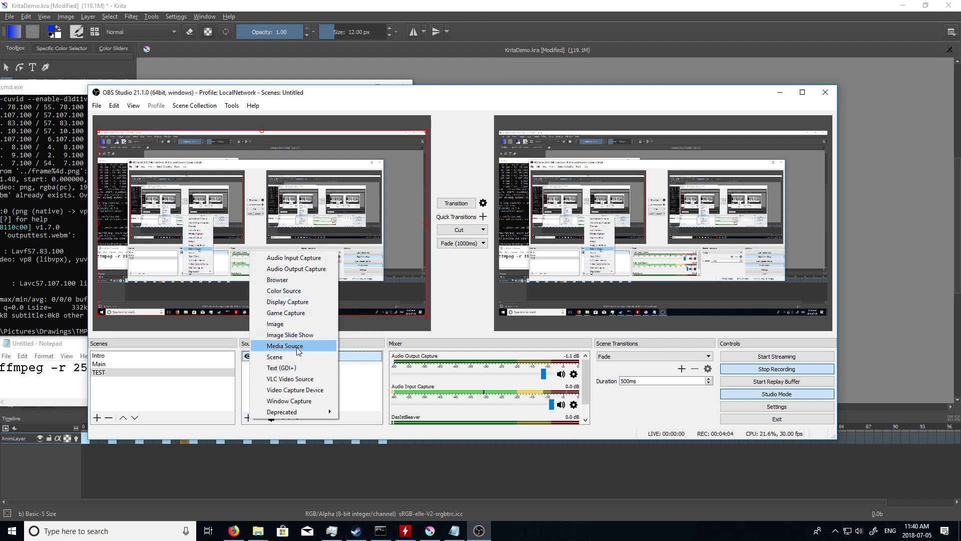
mouse_move(295, 378)
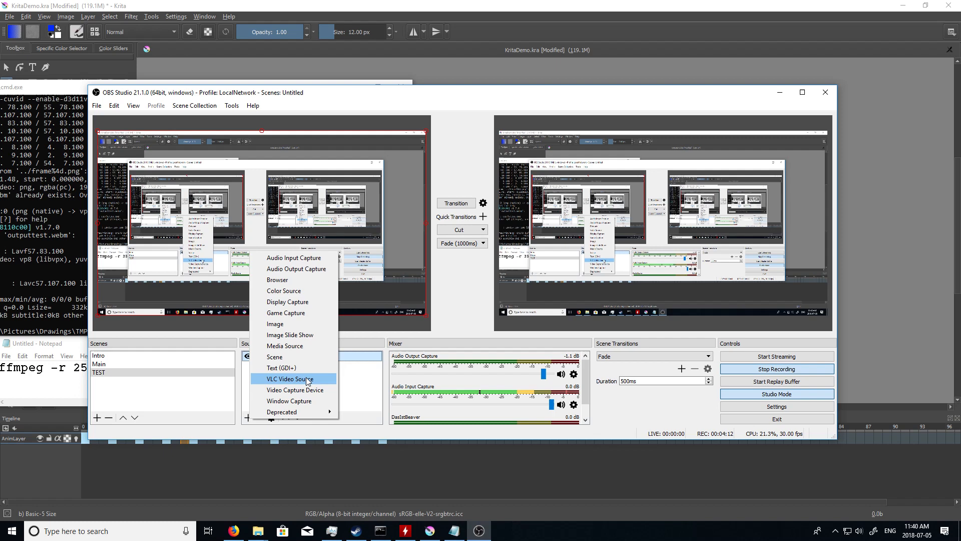
mouse_move(296, 357)
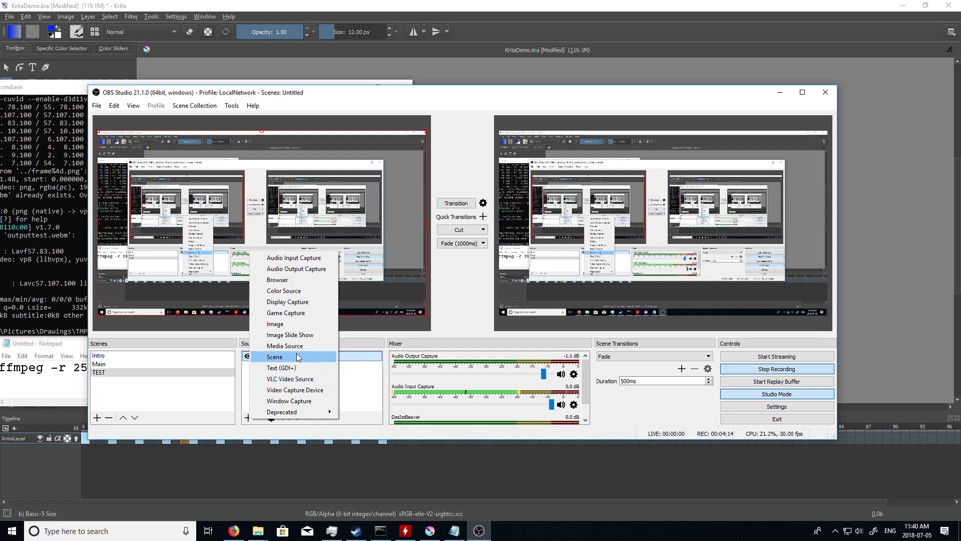
mouse_move(286, 346)
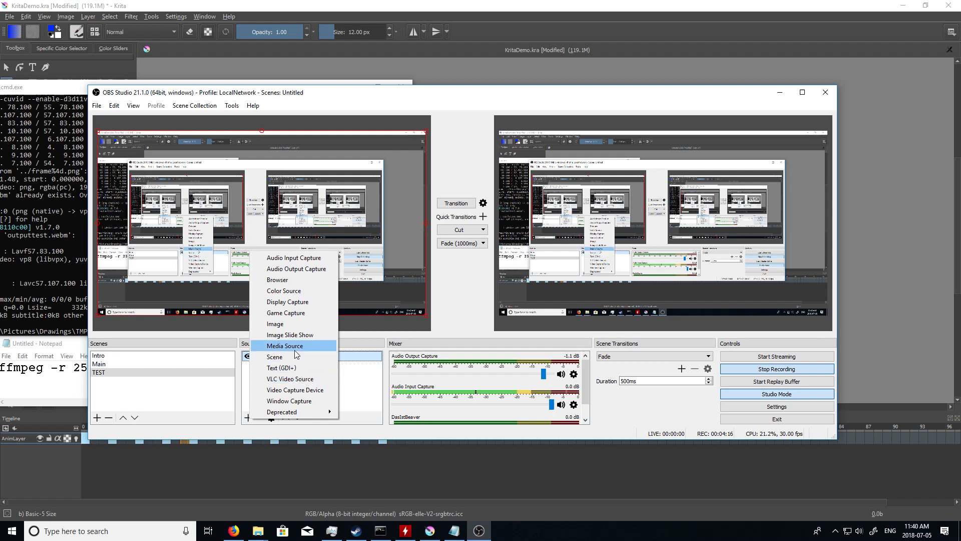
click(284, 345)
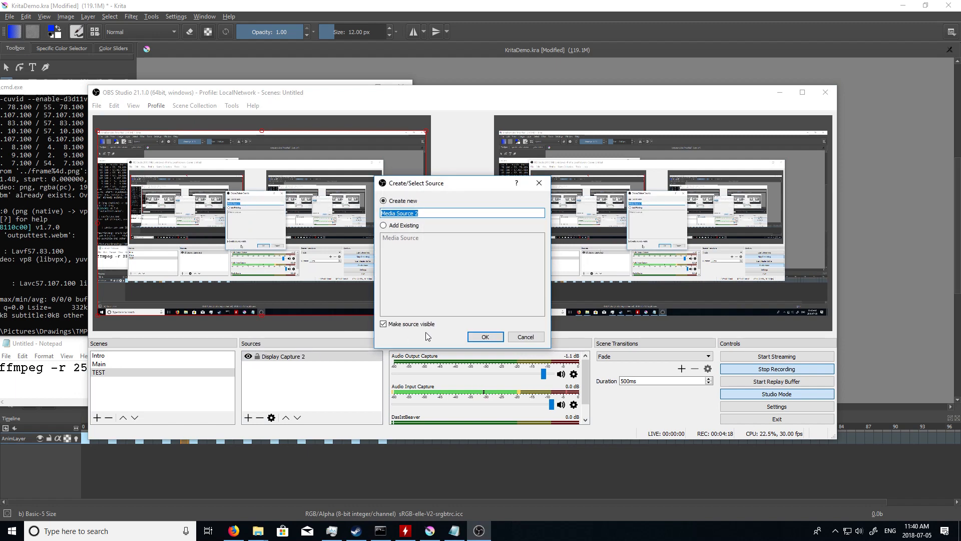
- Create Media Source 2 with Loop enabled, playing the local outputtest.webm file
click(485, 337)
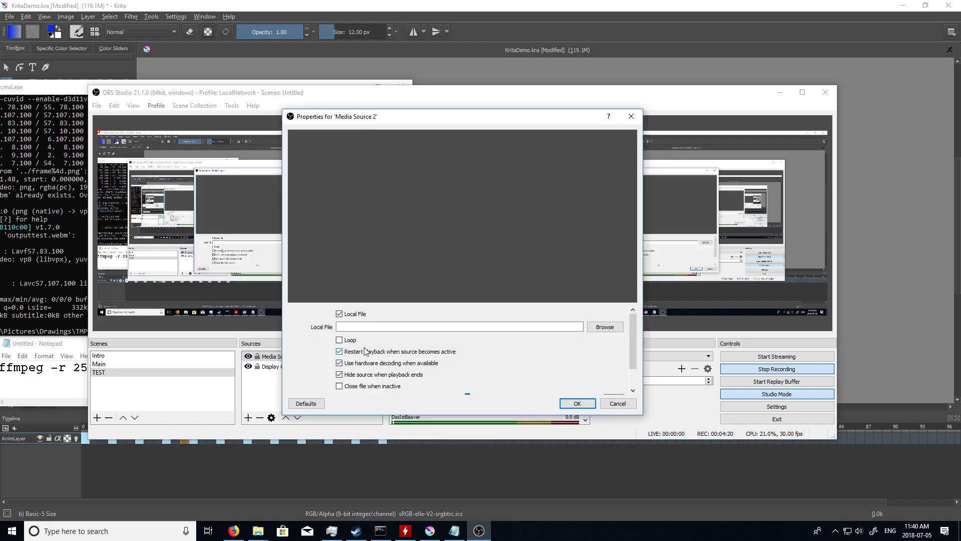
click(340, 340)
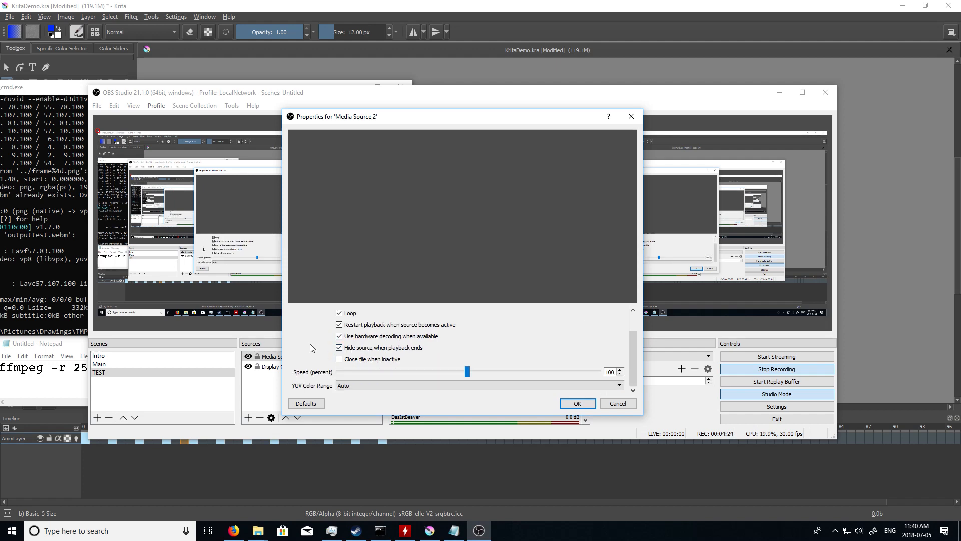
scroll(up, 3)
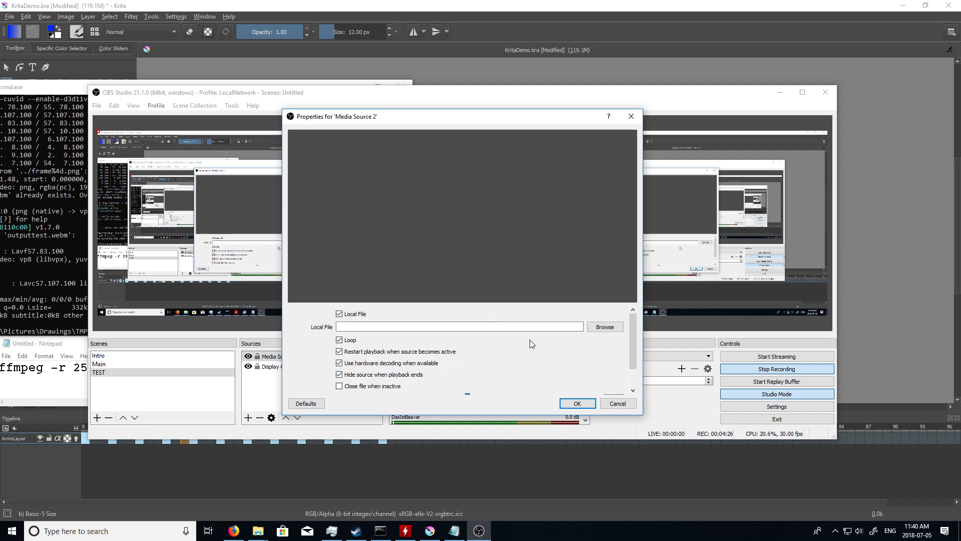
click(604, 326)
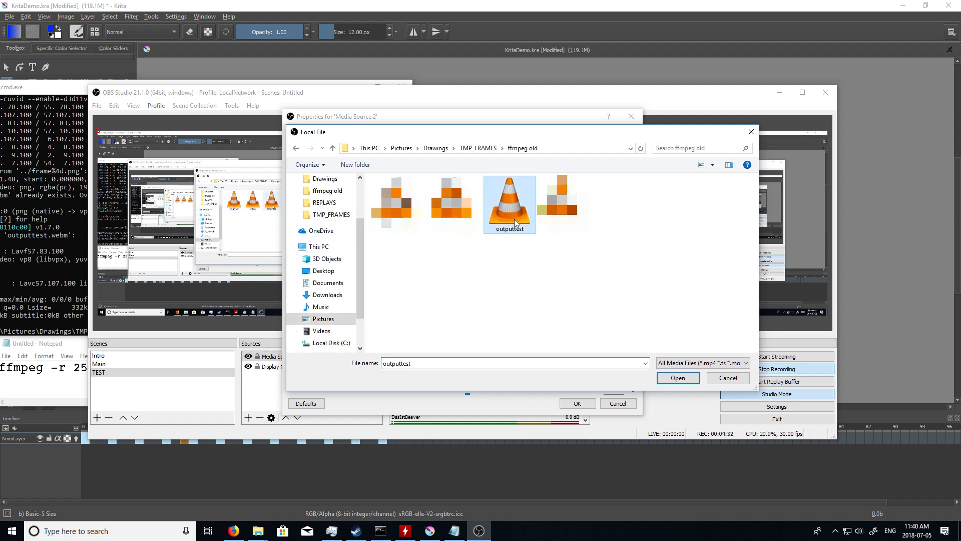
click(677, 378)
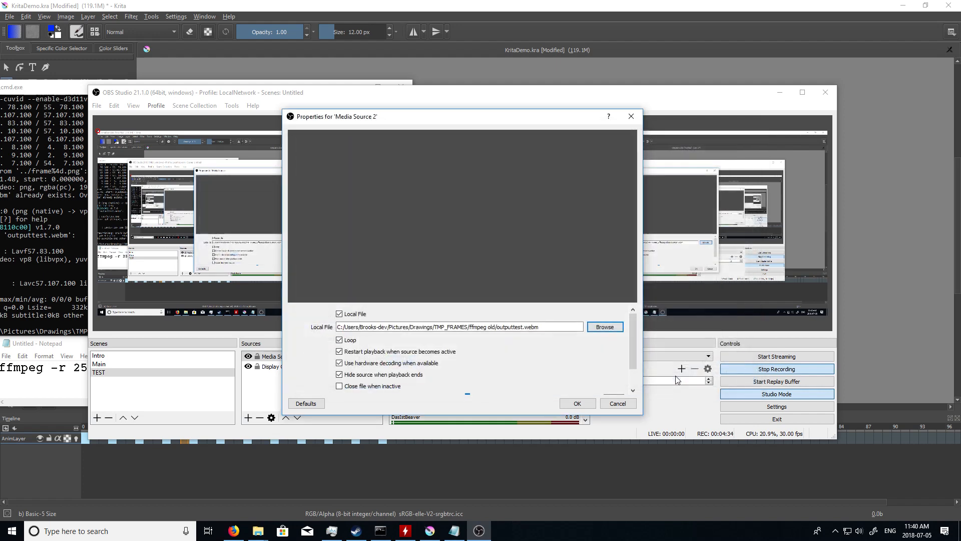
click(576, 404)
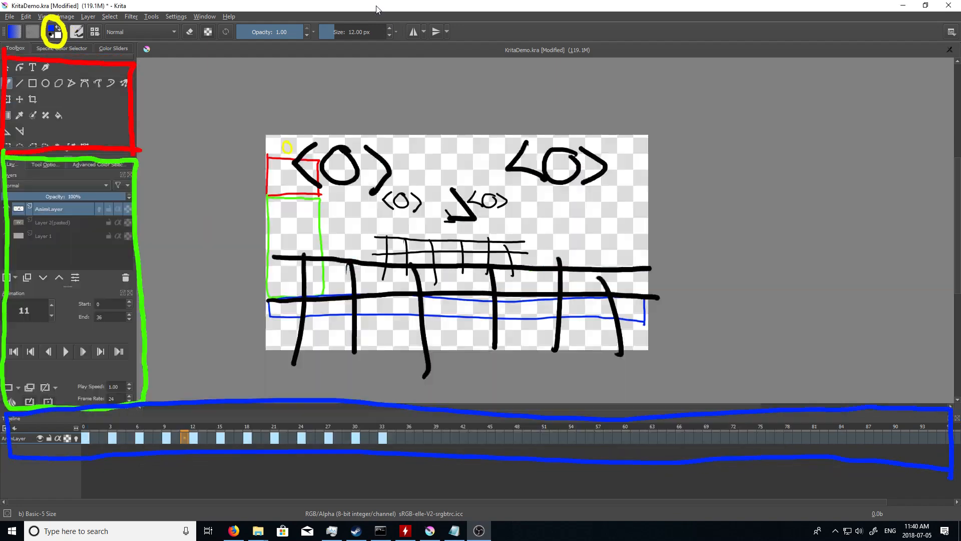
mouse_move(469, 517)
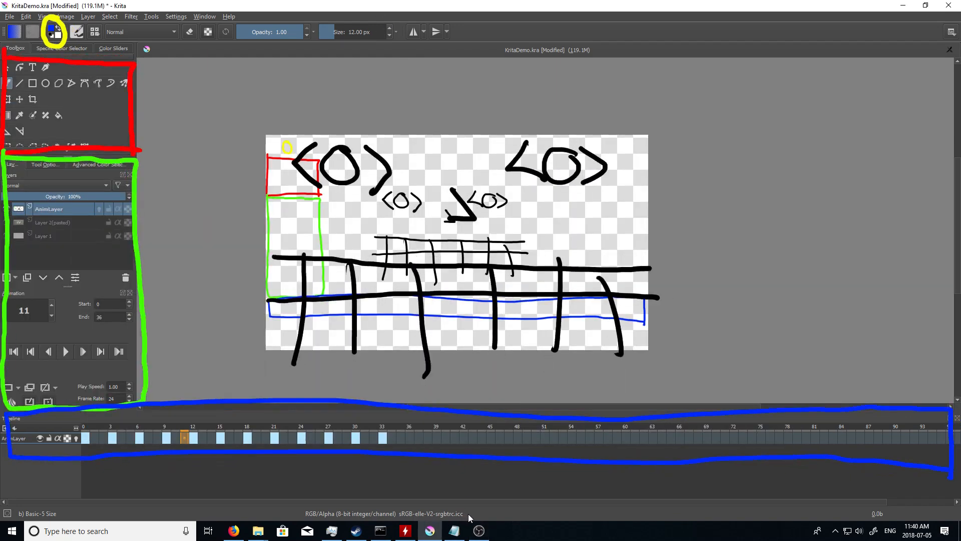
mouse_move(10, 211)
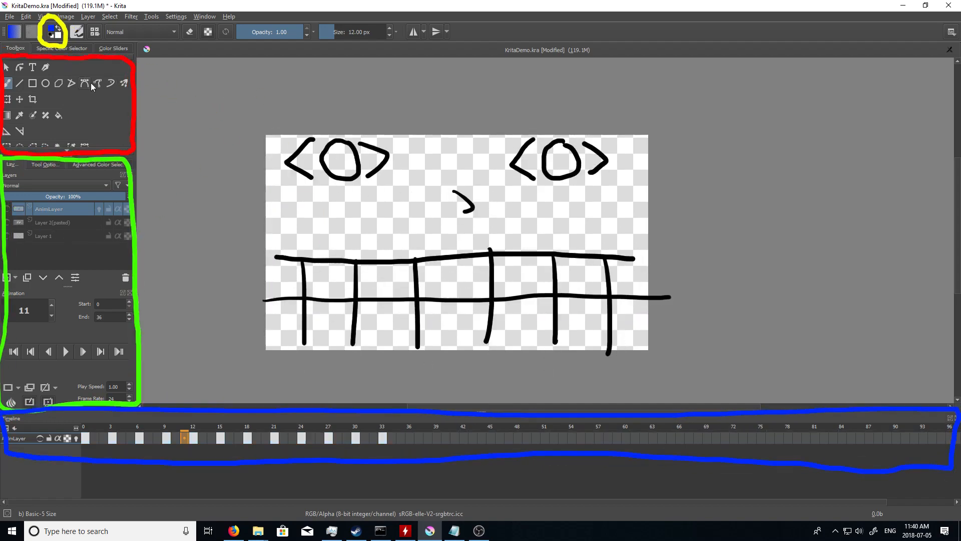
mouse_move(68, 253)
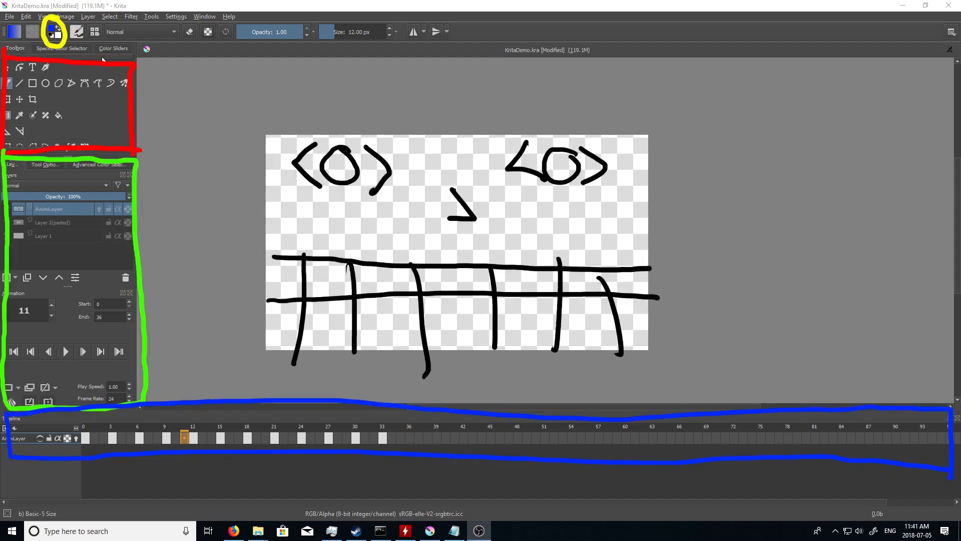
- Show the About Krita dialog from the Help menu
click(229, 17)
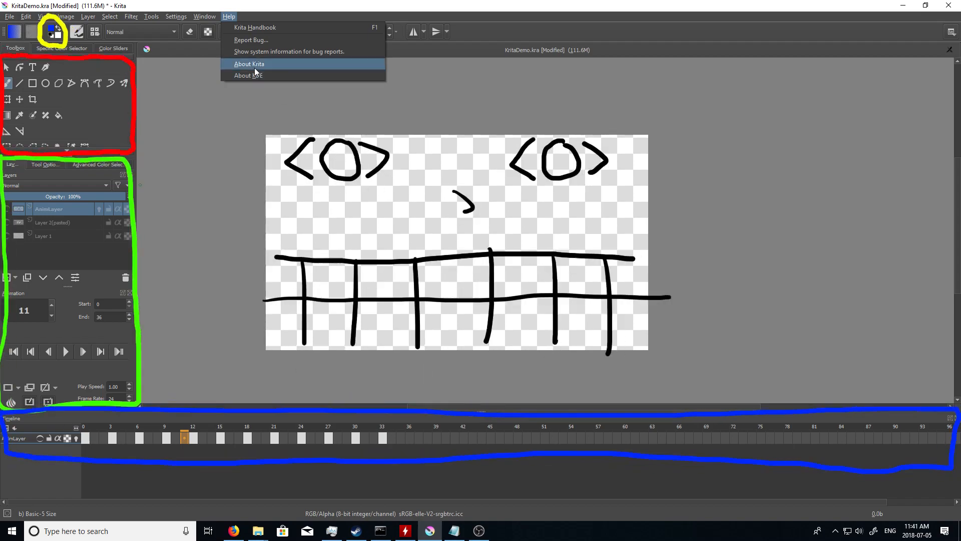
click(249, 64)
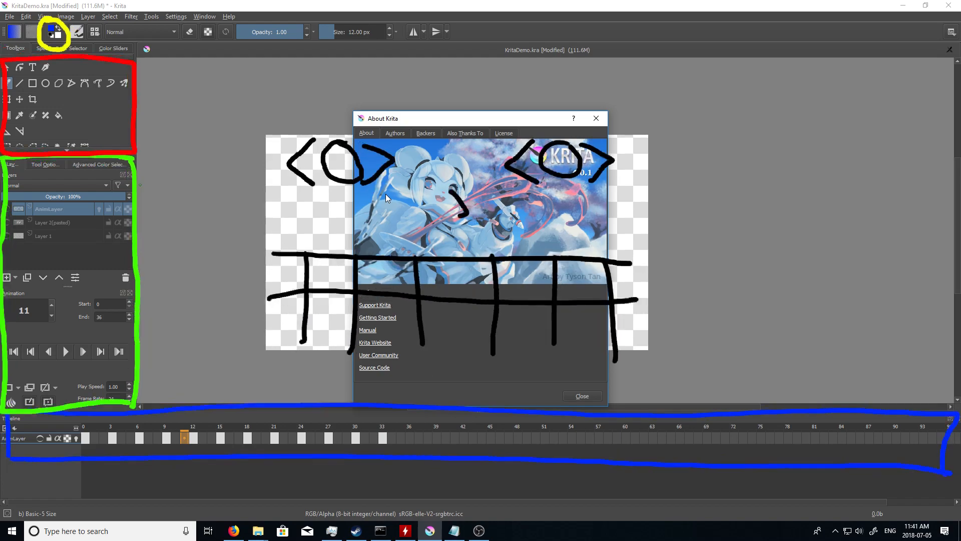
mouse_move(479, 187)
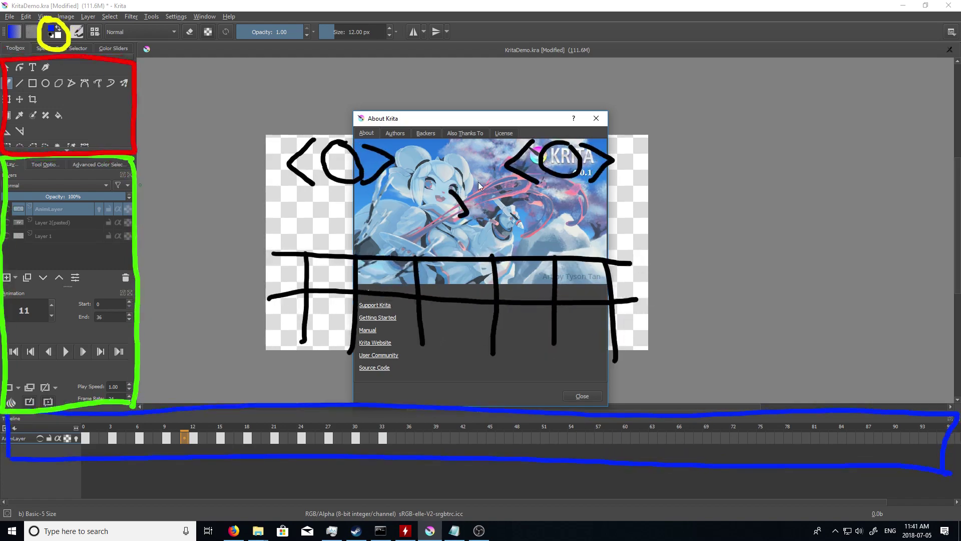
mouse_move(522, 261)
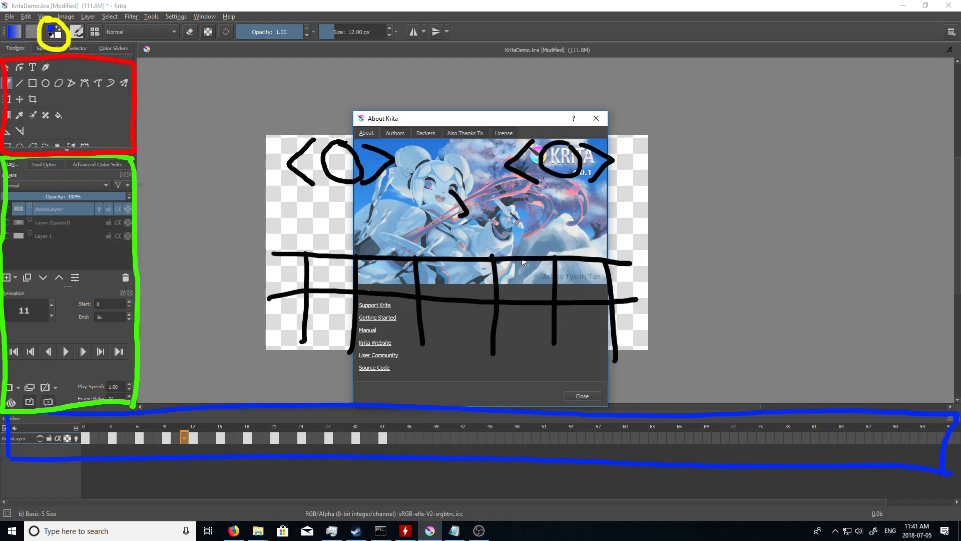